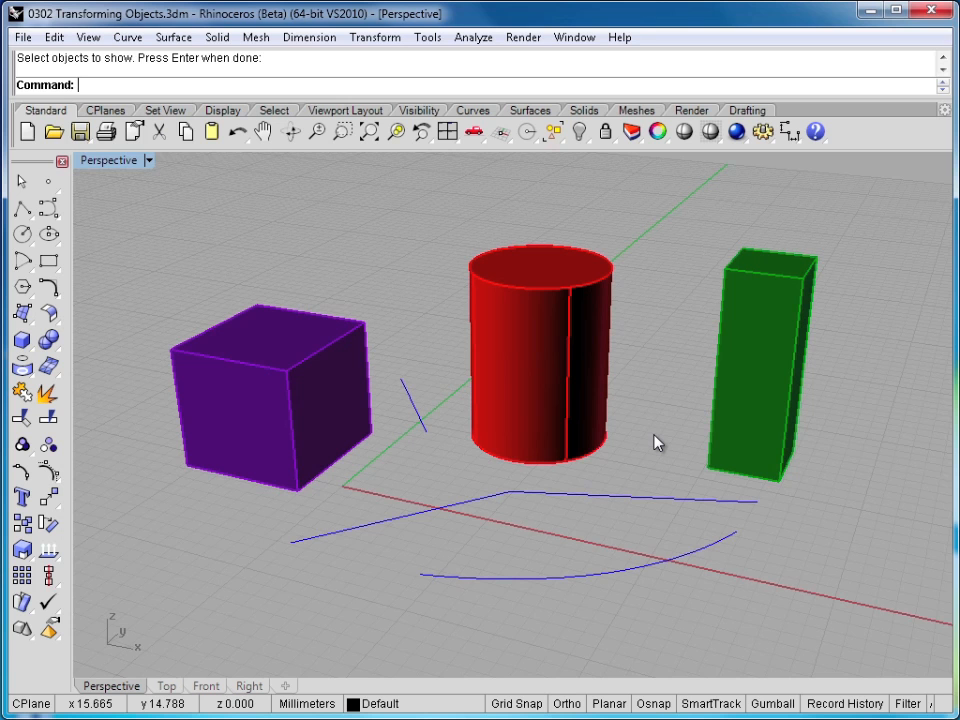
{"action": "mouse_move", "coordinate": [599, 351]}
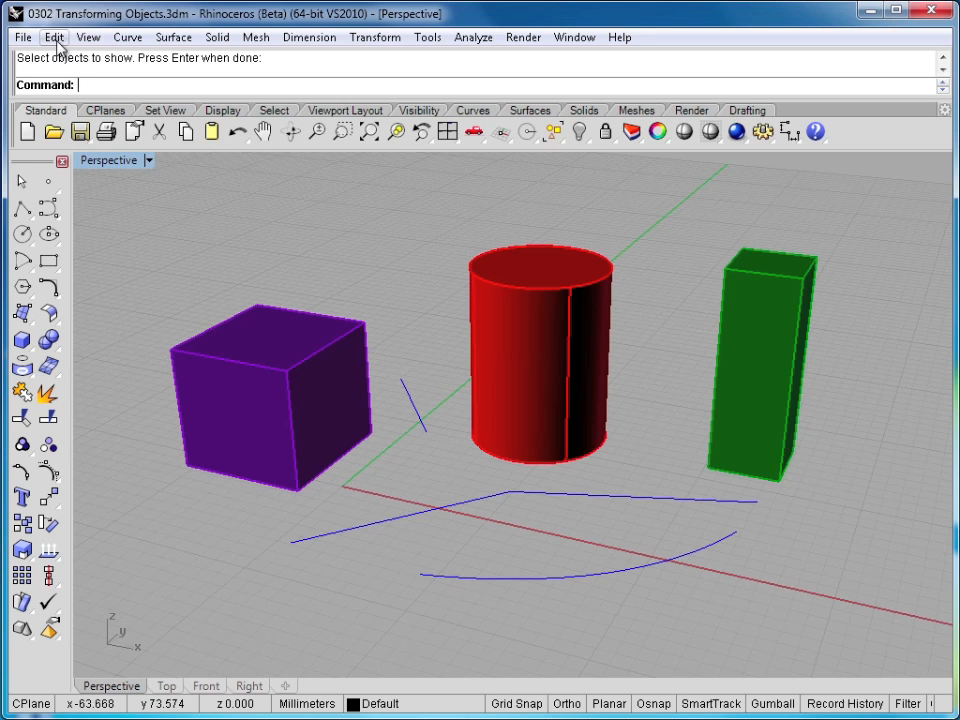
- Browse Edit > Visibility, then open the floating Visibility toolbar
{"action": "left_click", "coordinate": [54, 37]}
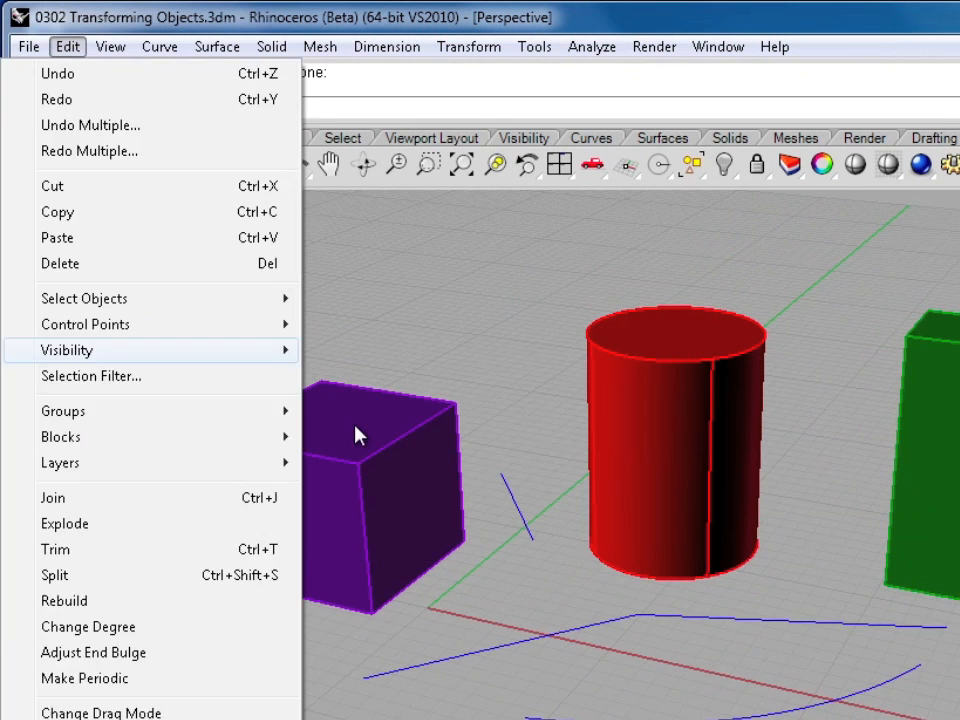
{"action": "left_click", "coordinate": [67, 350]}
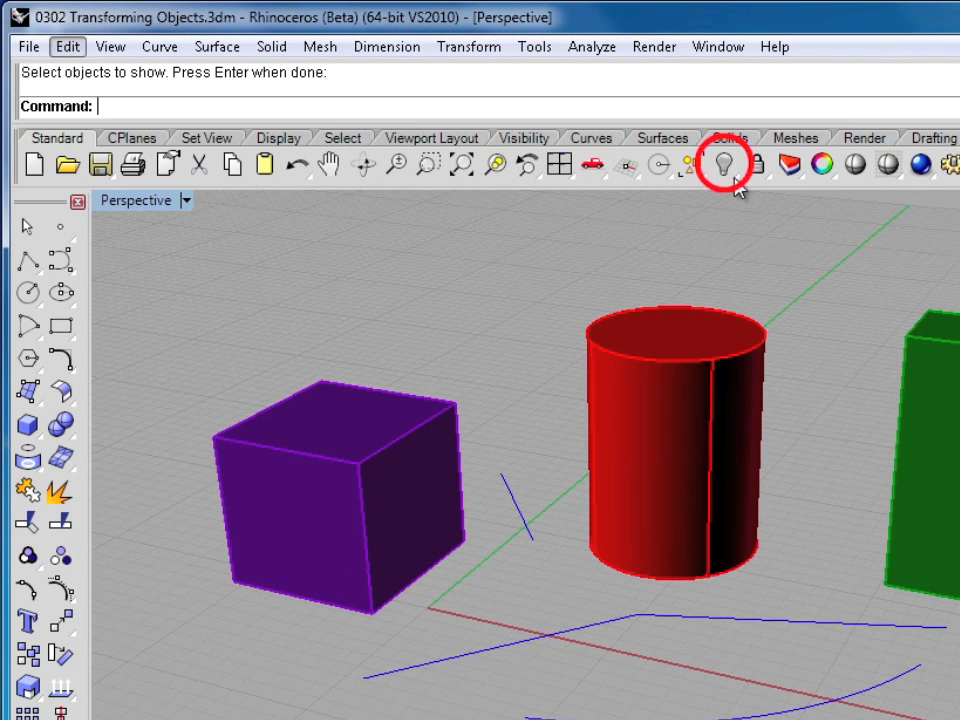
{"action": "left_click", "coordinate": [725, 165]}
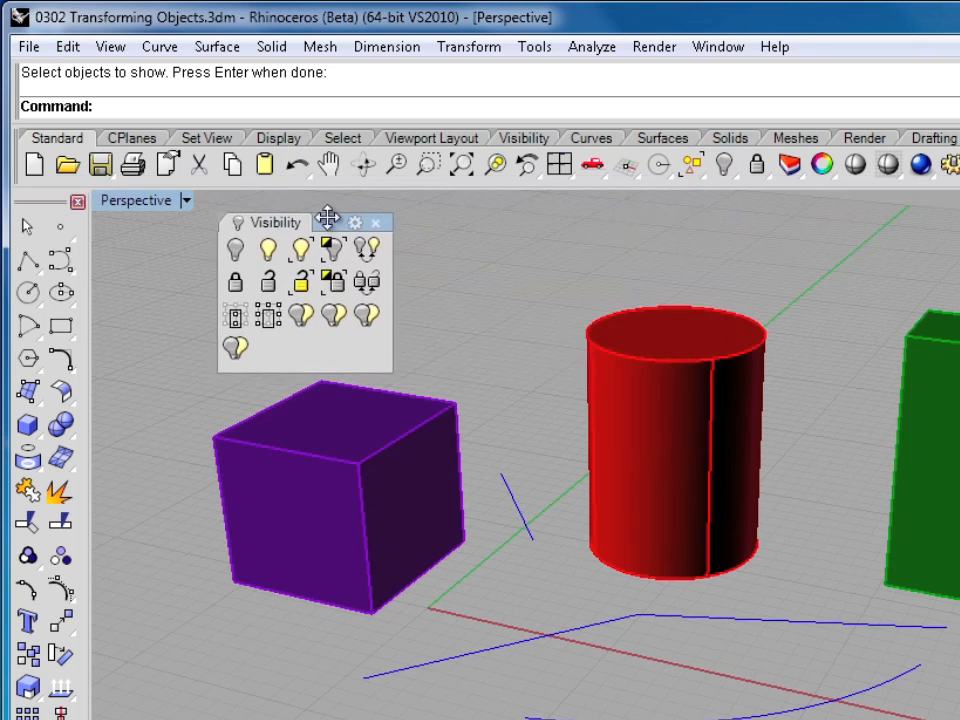
{"action": "left_click_drag", "start_coordinate": [328, 222], "coordinate": [318, 217]}
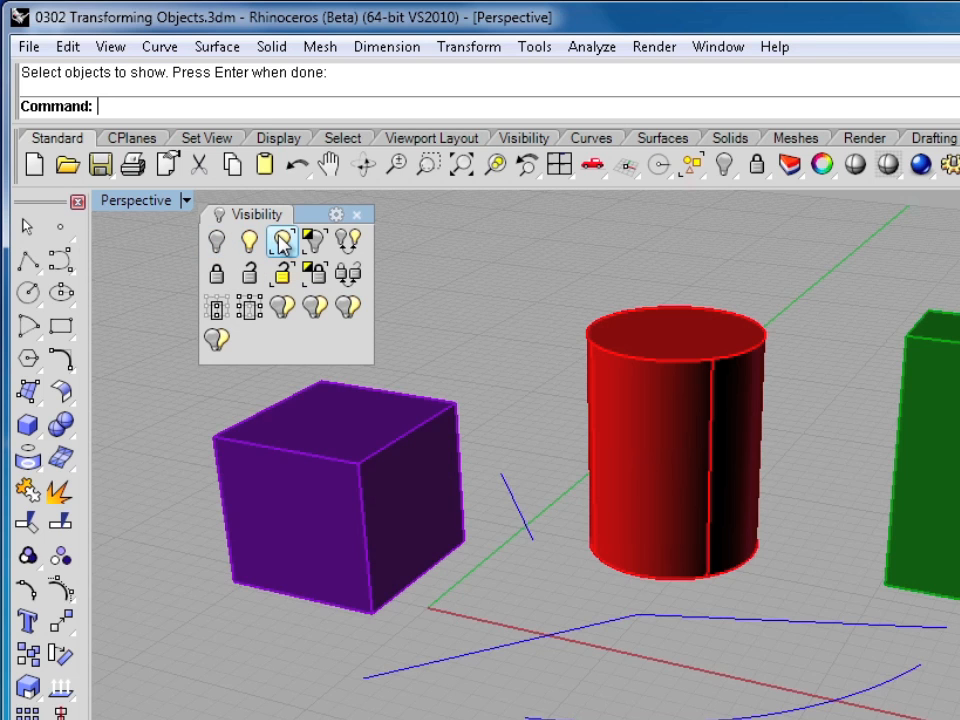
{"action": "mouse_move", "coordinate": [315, 238]}
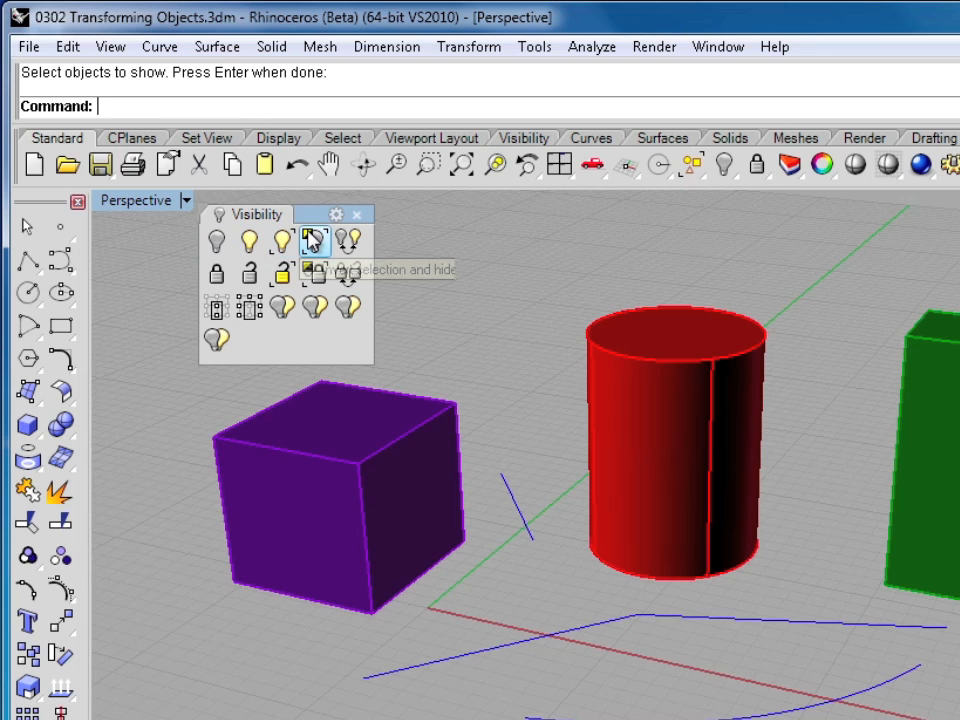
{"action": "mouse_move", "coordinate": [314, 237]}
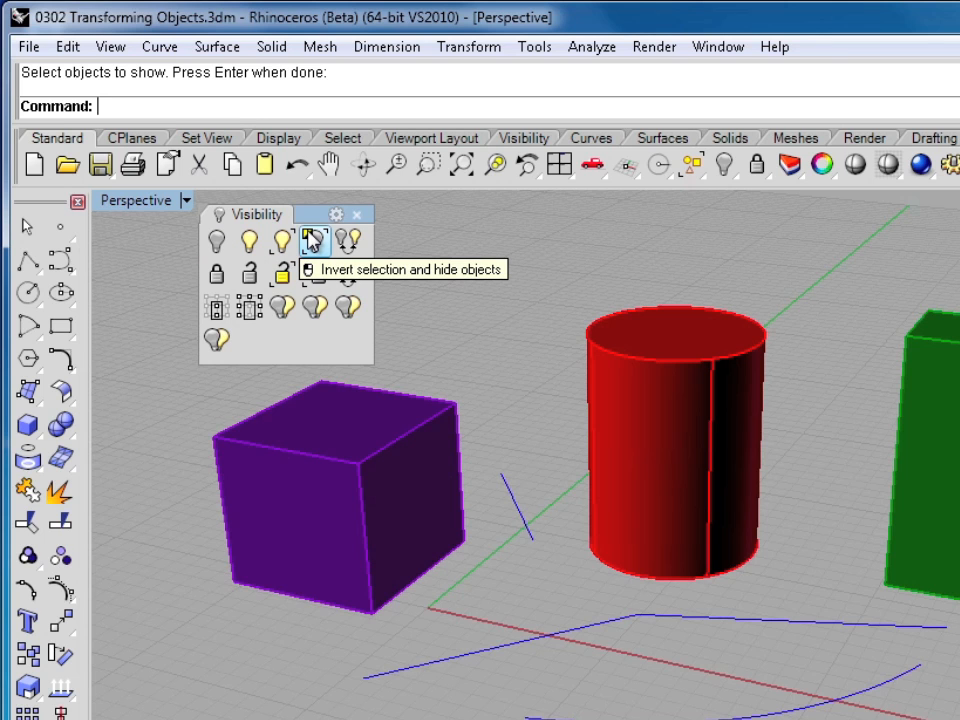
{"action": "mouse_move", "coordinate": [349, 240]}
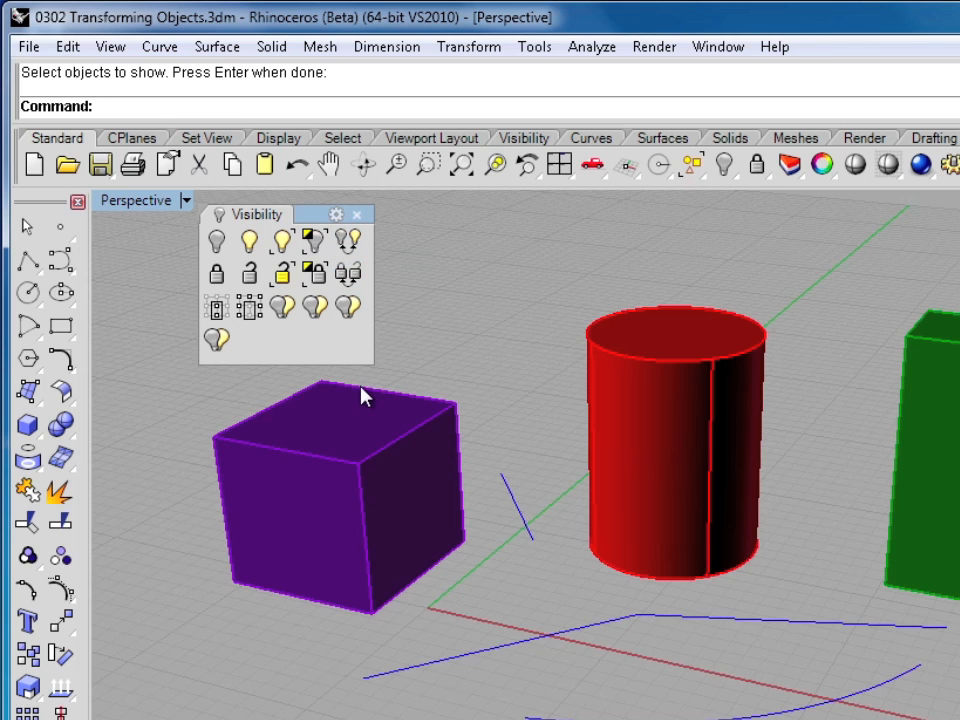
- Select the purple cube and red cylinder and hide them
{"action": "left_click", "coordinate": [340, 490]}
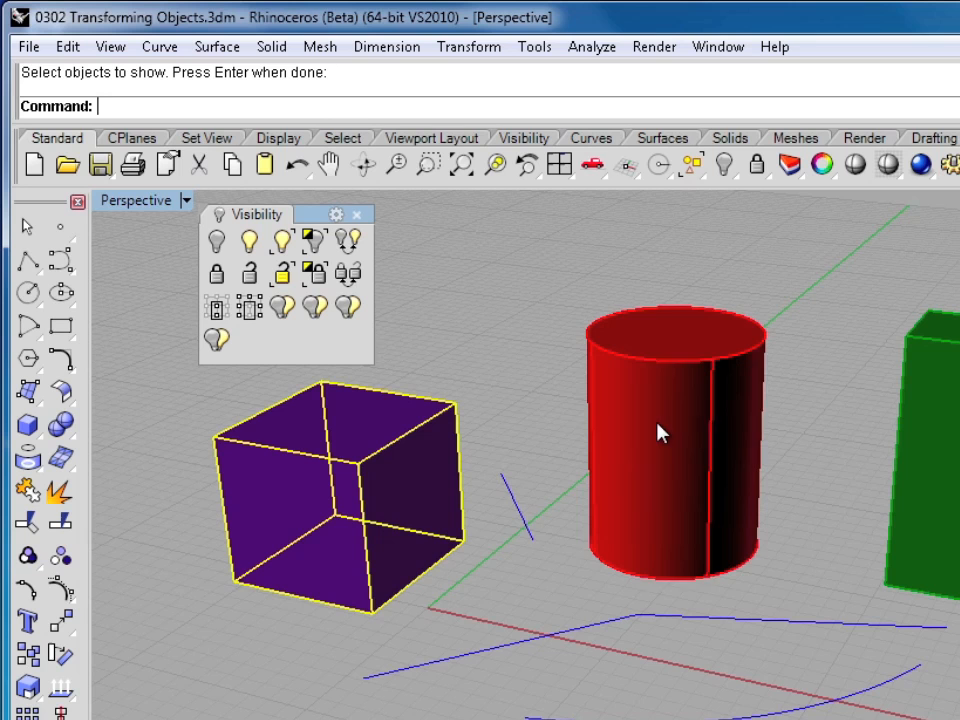
{"action": "left_click", "coordinate": [216, 239]}
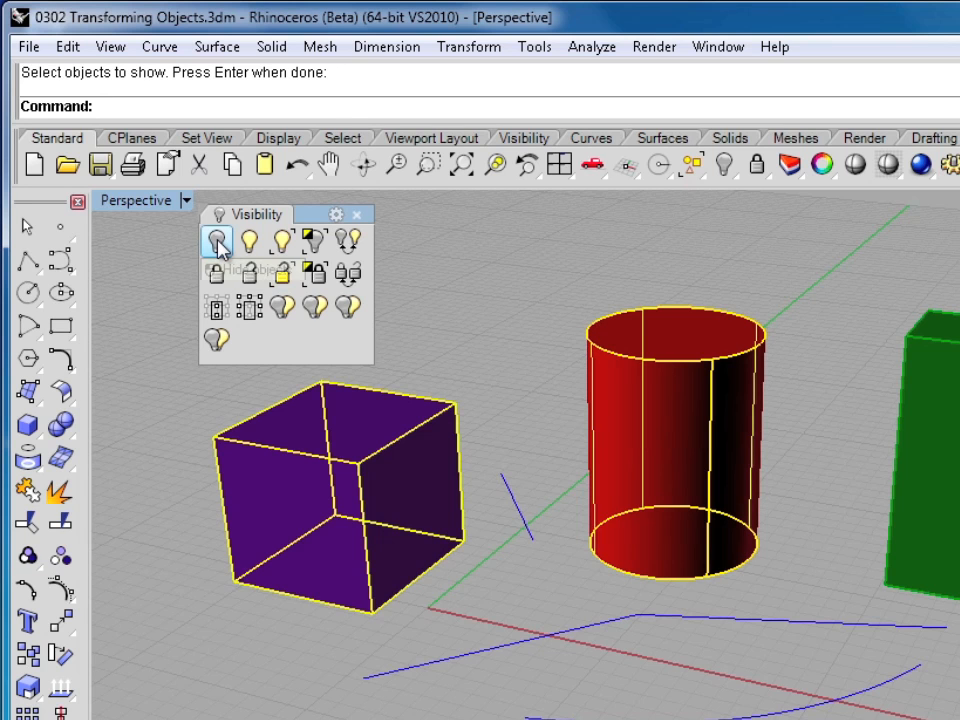
{"action": "left_click", "coordinate": [216, 242]}
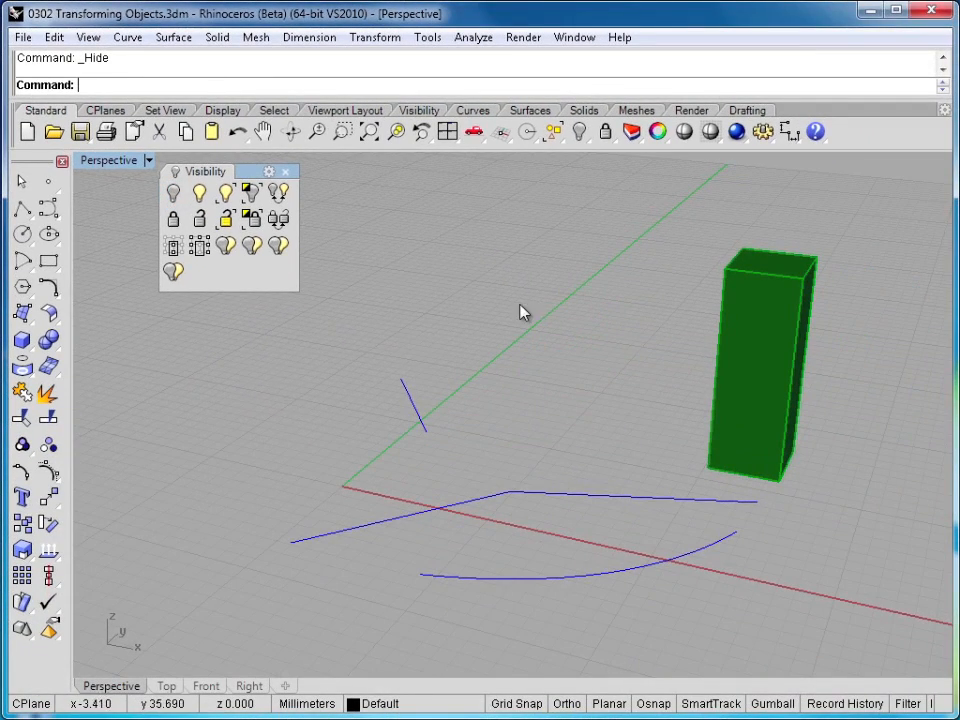
{"action": "mouse_move", "coordinate": [695, 383]}
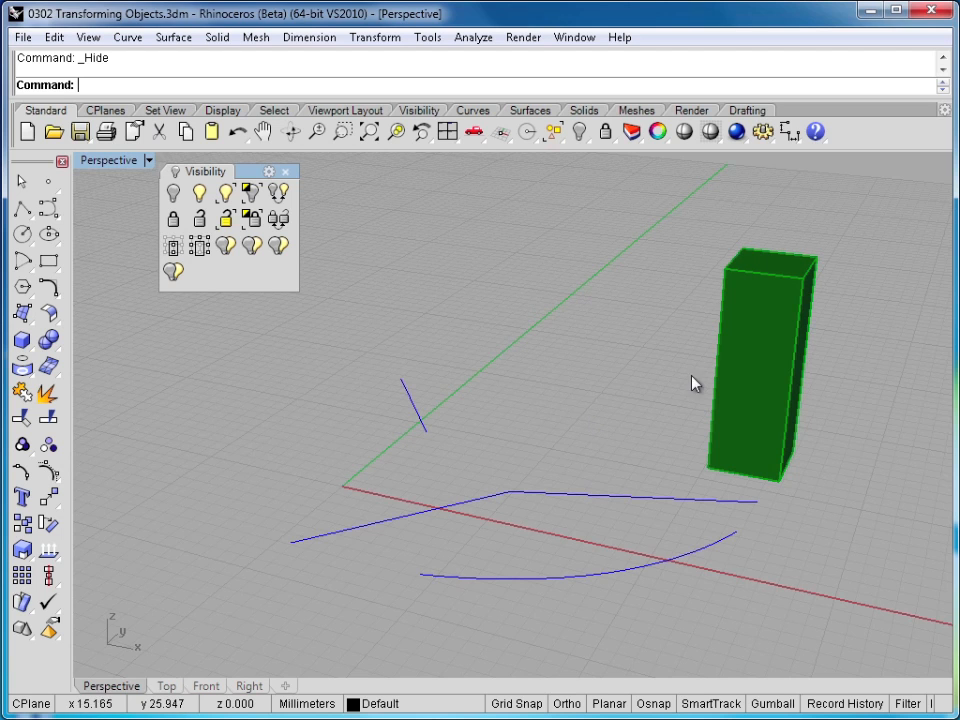
{"action": "mouse_move", "coordinate": [570, 402]}
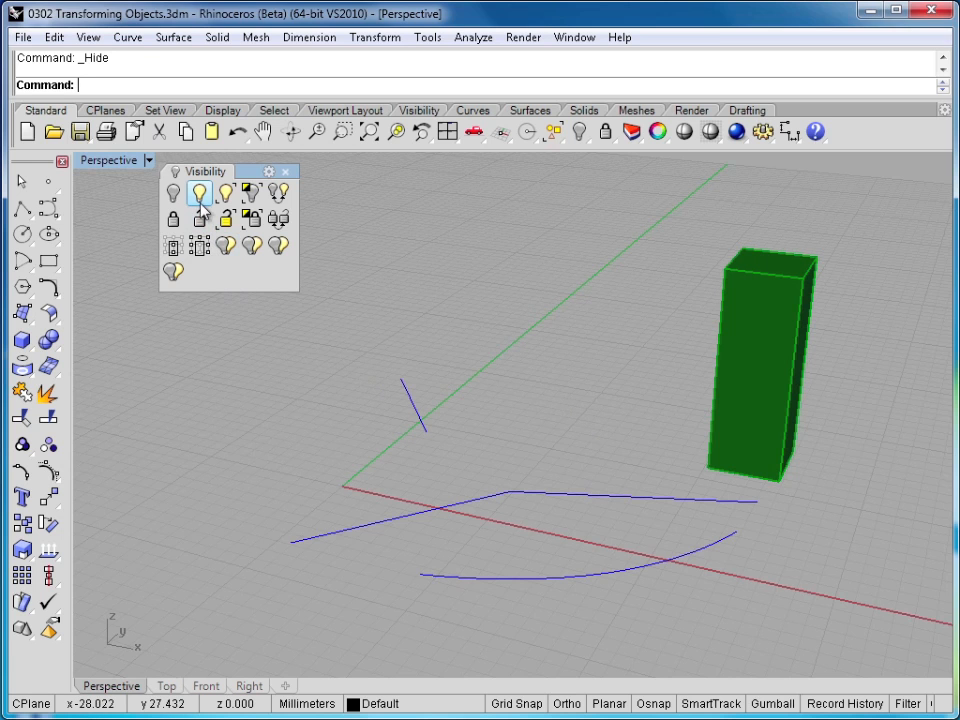
- Show the cube and cylinder, hide them again, then show them once more
{"action": "left_click", "coordinate": [198, 193]}
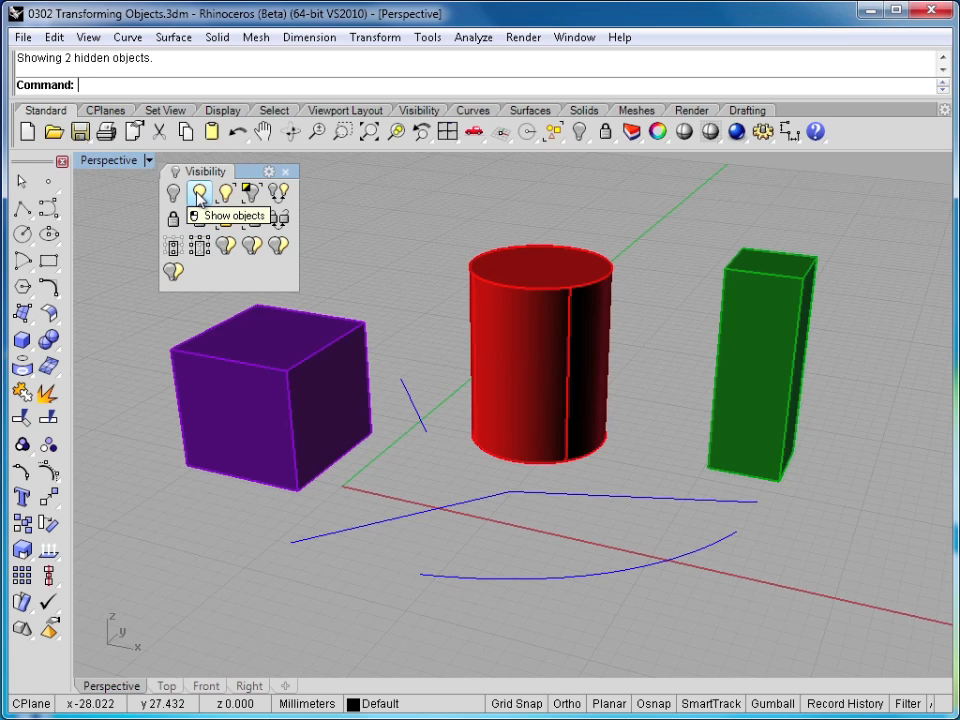
{"action": "left_click", "coordinate": [173, 192]}
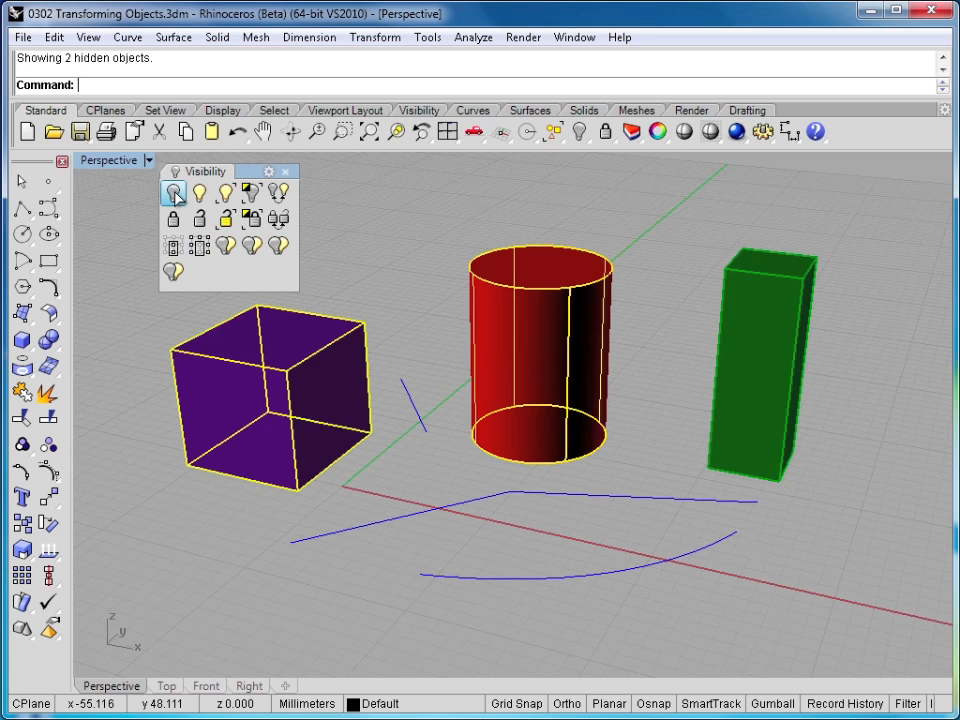
{"action": "left_click", "coordinate": [173, 191]}
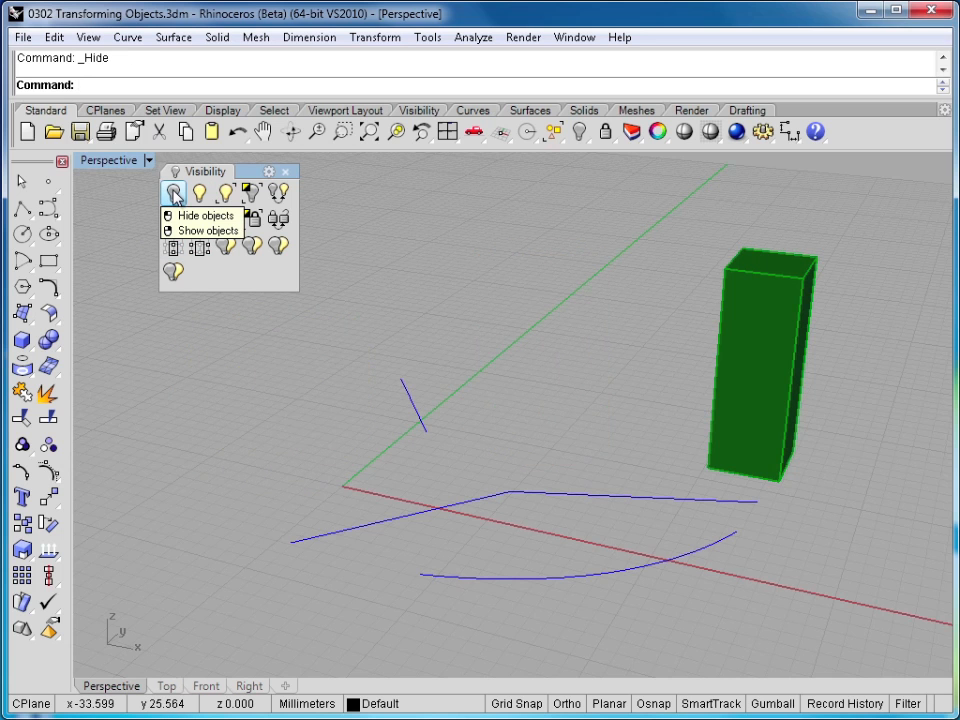
{"action": "left_click", "coordinate": [207, 230]}
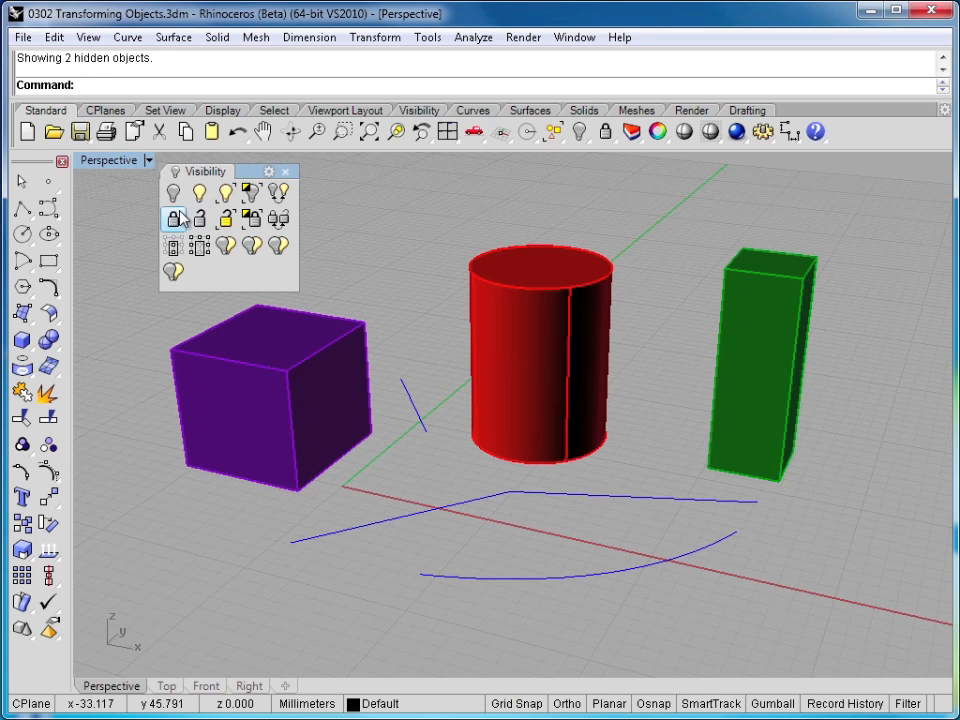
{"action": "left_click", "coordinate": [172, 219]}
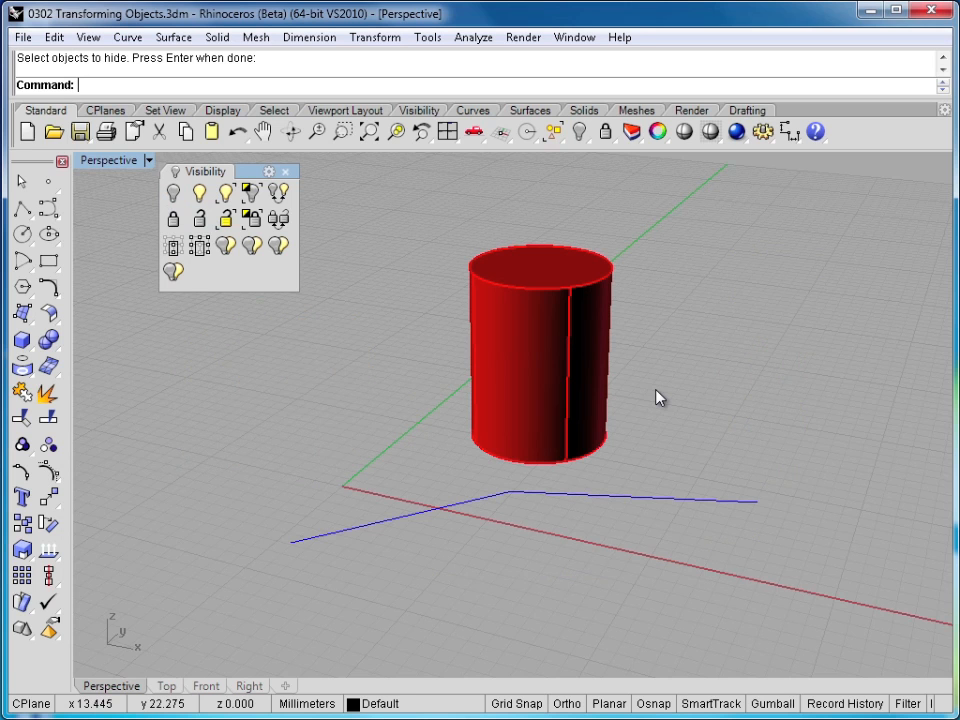
{"action": "mouse_move", "coordinate": [281, 341]}
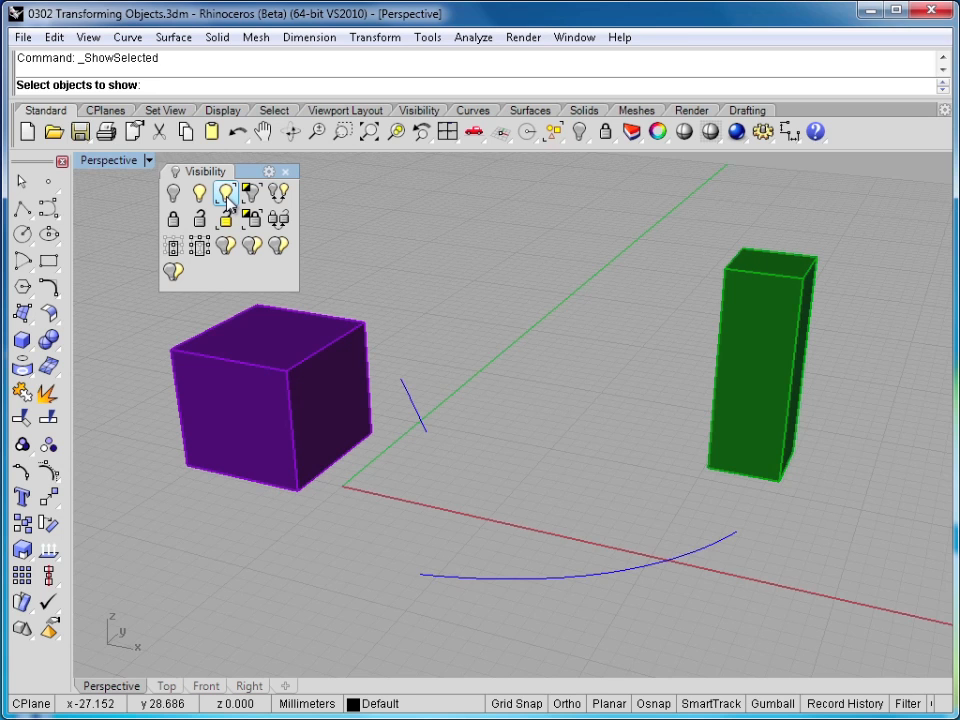
{"action": "left_click", "coordinate": [270, 390]}
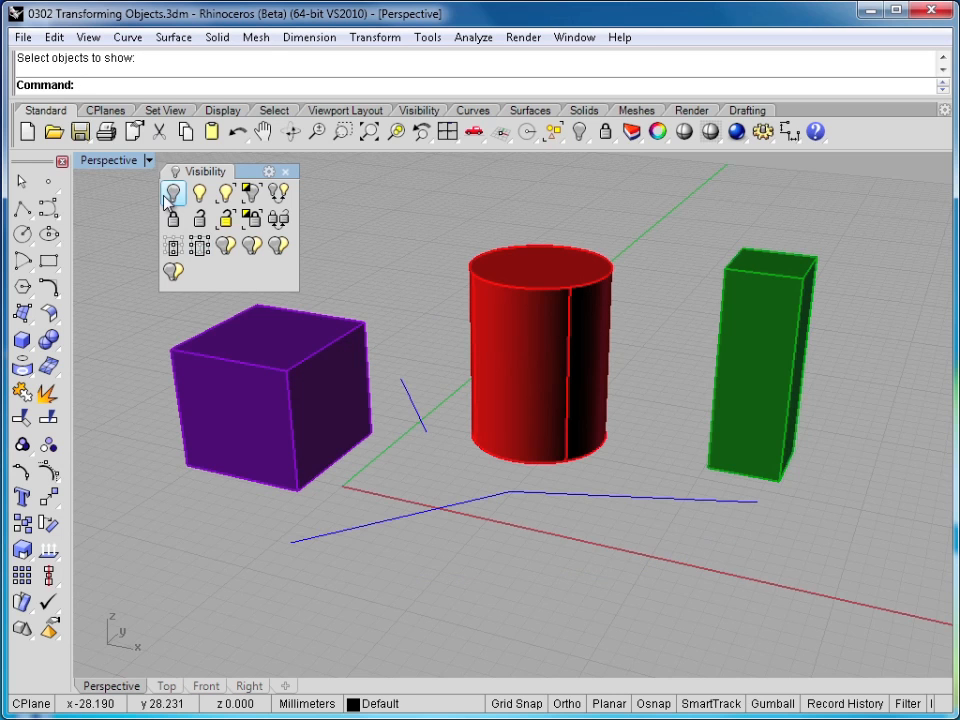
{"action": "left_click", "coordinate": [173, 192]}
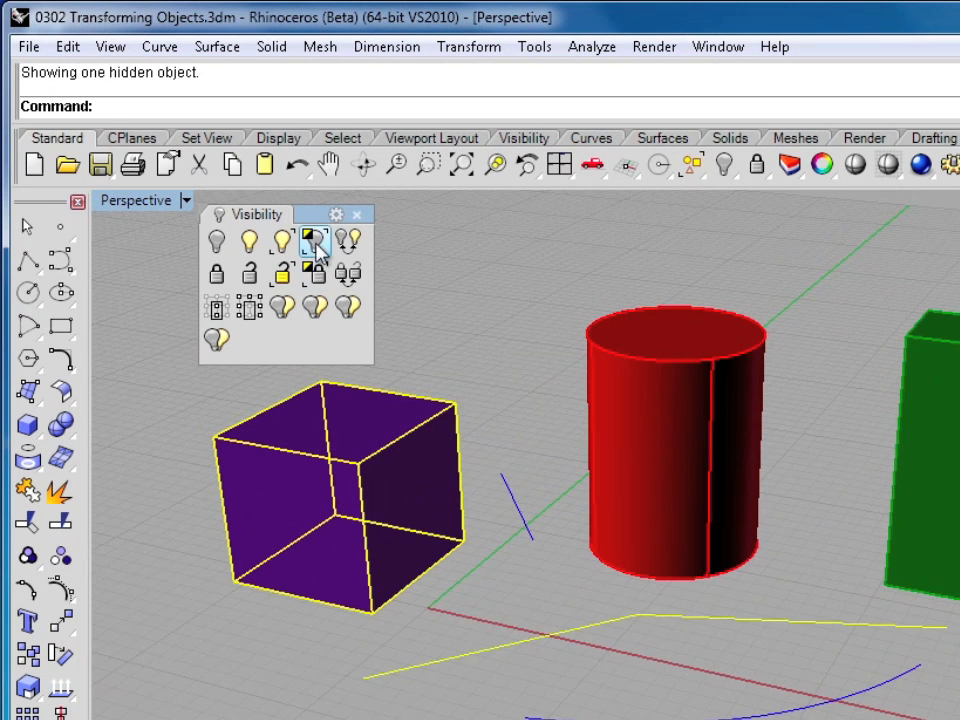
{"action": "mouse_move", "coordinate": [314, 240]}
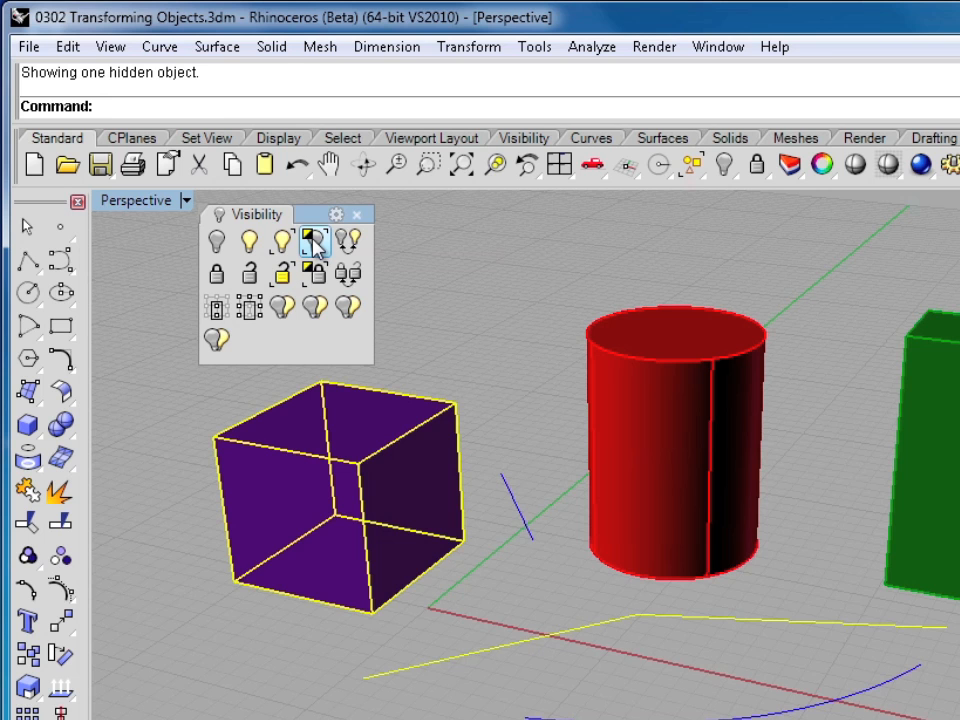
{"action": "left_click", "coordinate": [315, 240]}
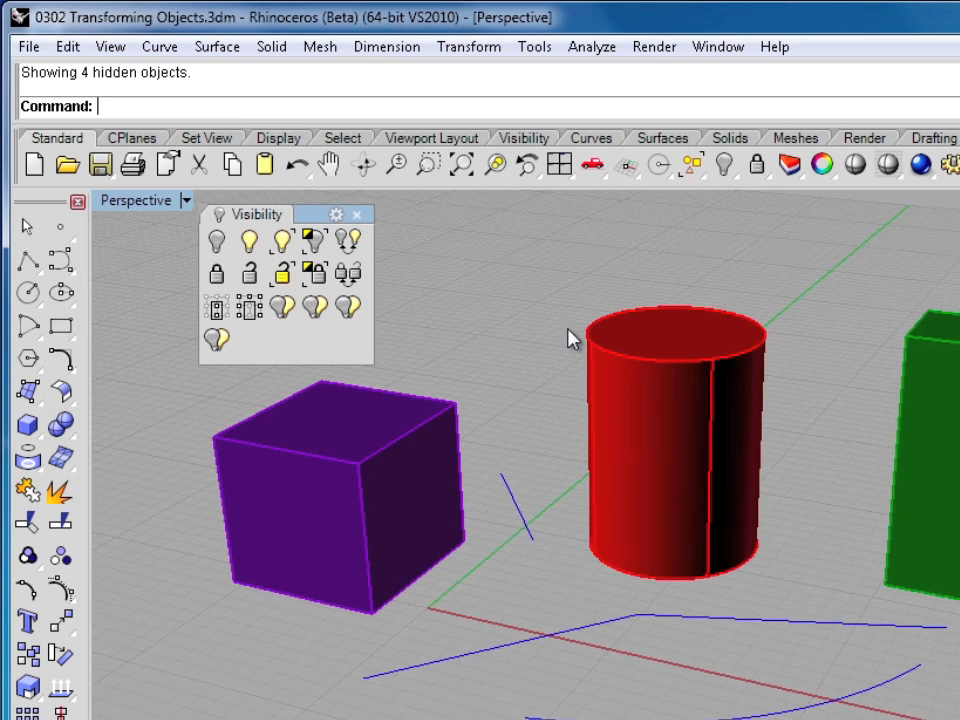
{"action": "left_click", "coordinate": [670, 440]}
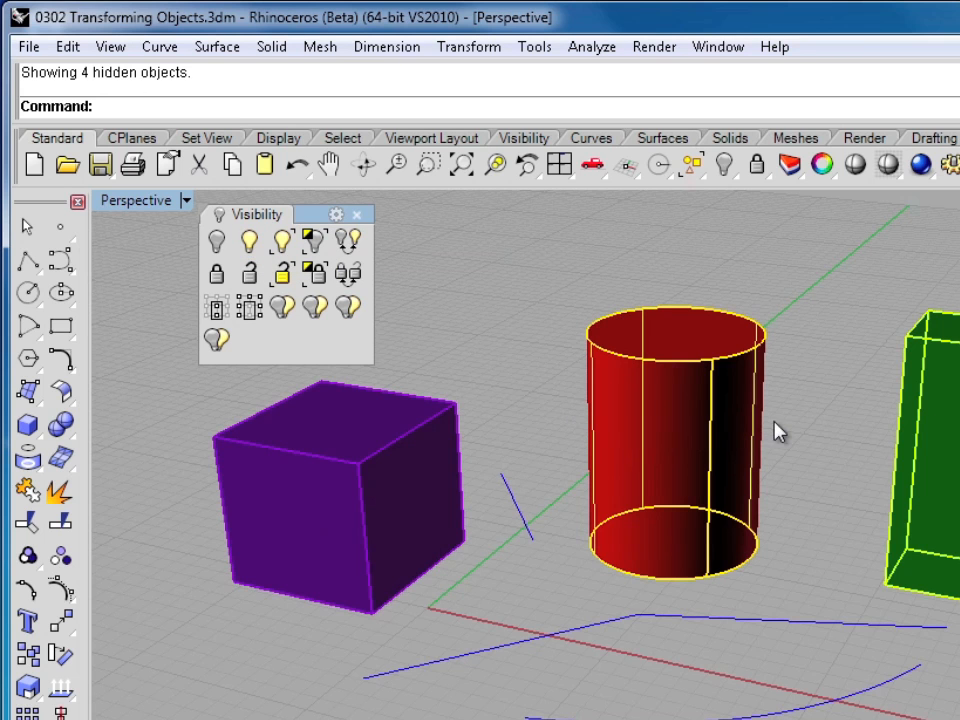
{"action": "left_click", "coordinate": [216, 241]}
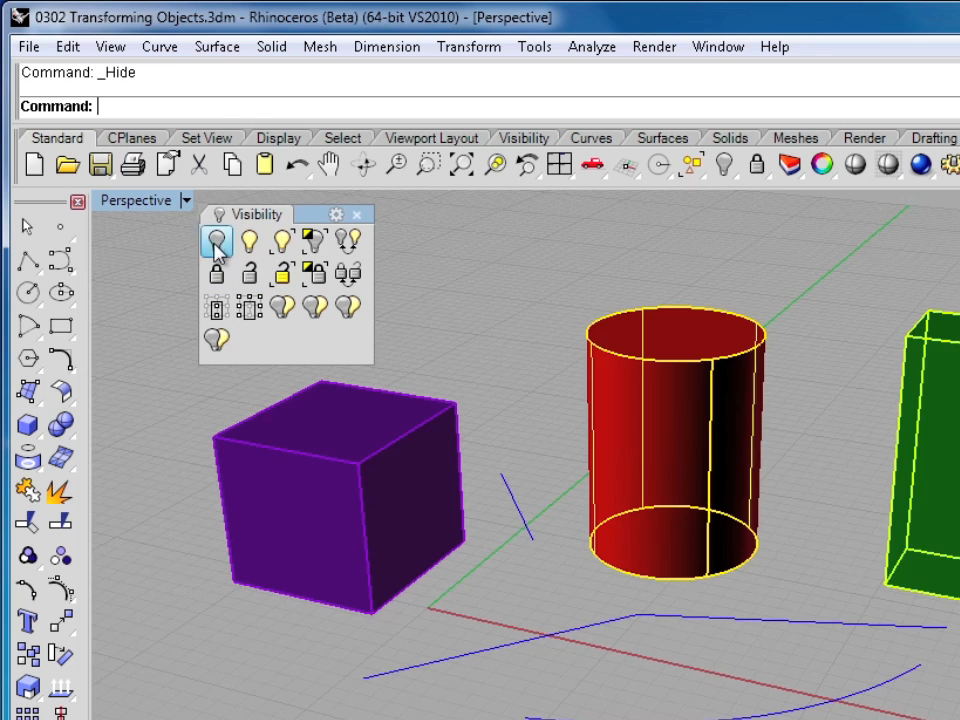
{"action": "left_click", "coordinate": [217, 241]}
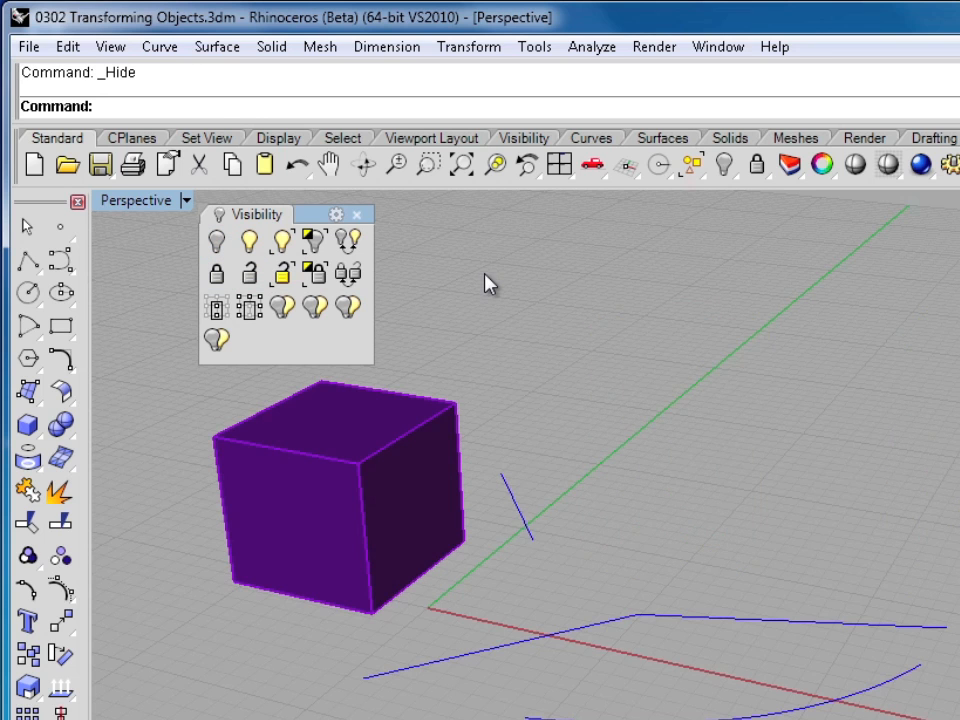
{"action": "mouse_move", "coordinate": [349, 240]}
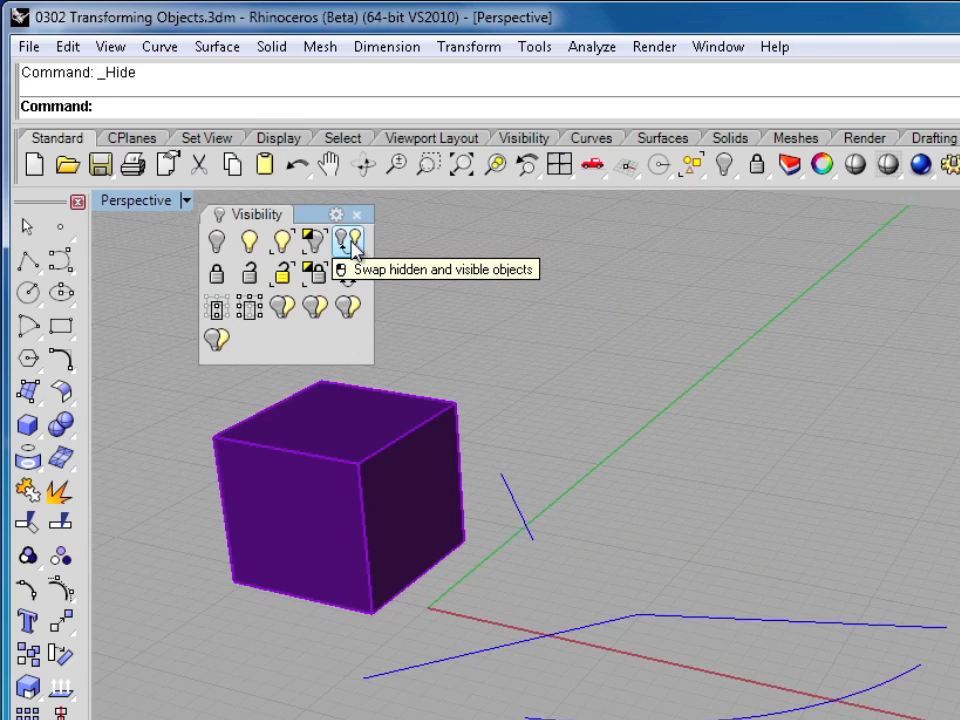
{"action": "left_click", "coordinate": [352, 240]}
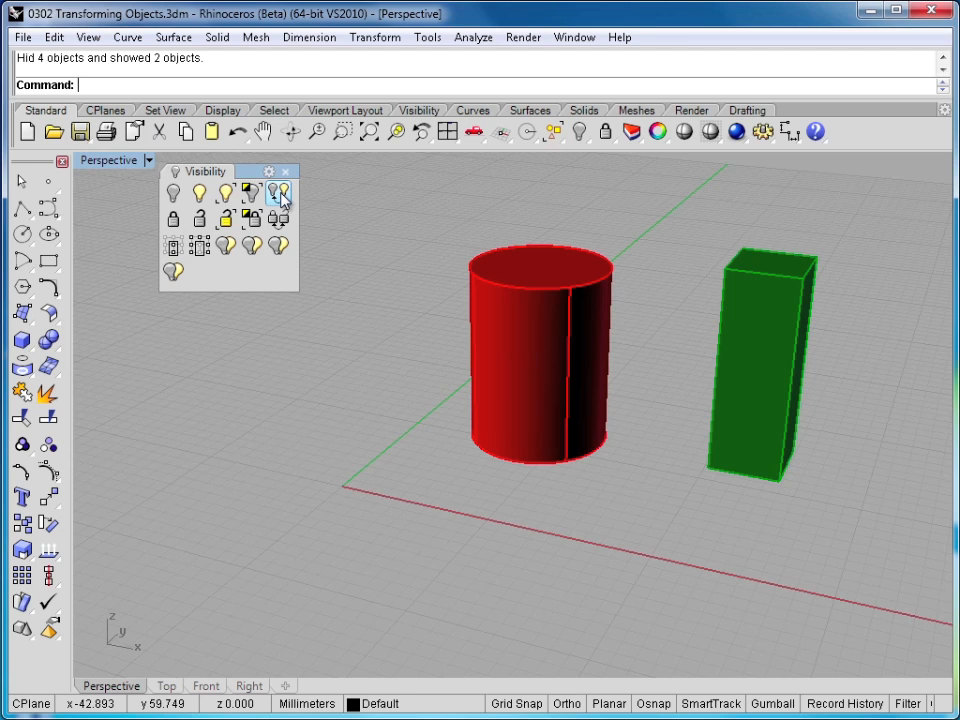
{"action": "left_click", "coordinate": [280, 195]}
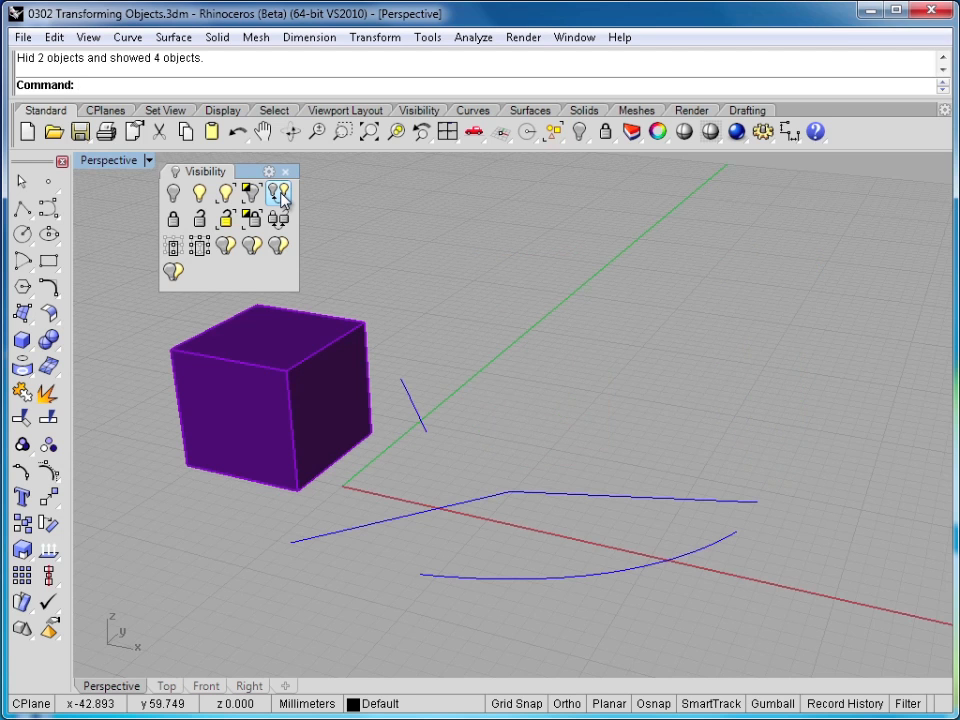
{"action": "mouse_move", "coordinate": [281, 193]}
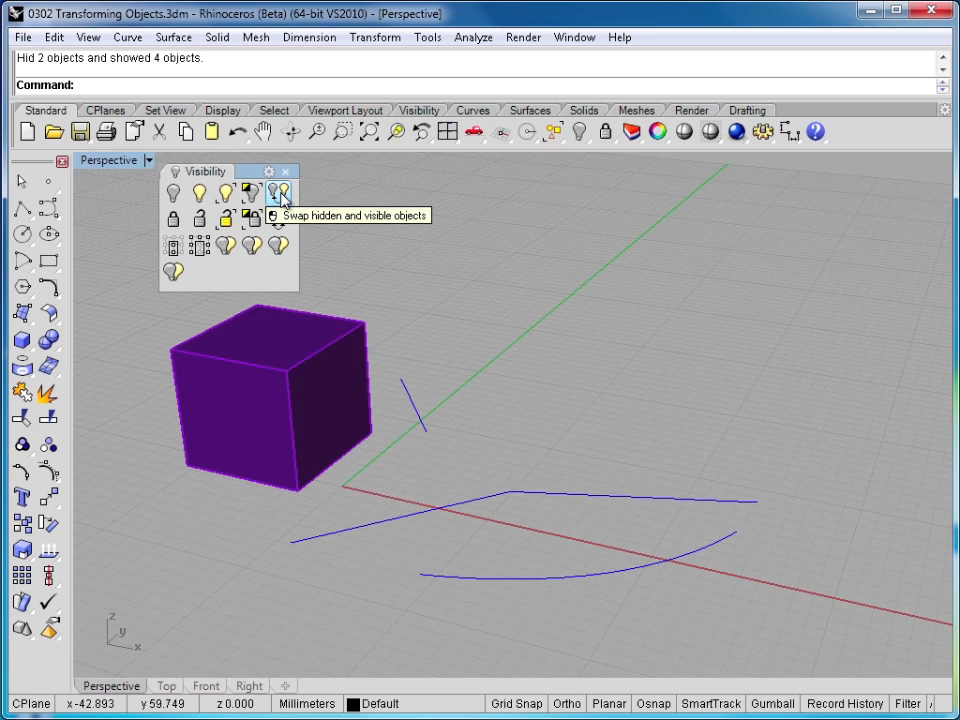
{"action": "left_click", "coordinate": [278, 192]}
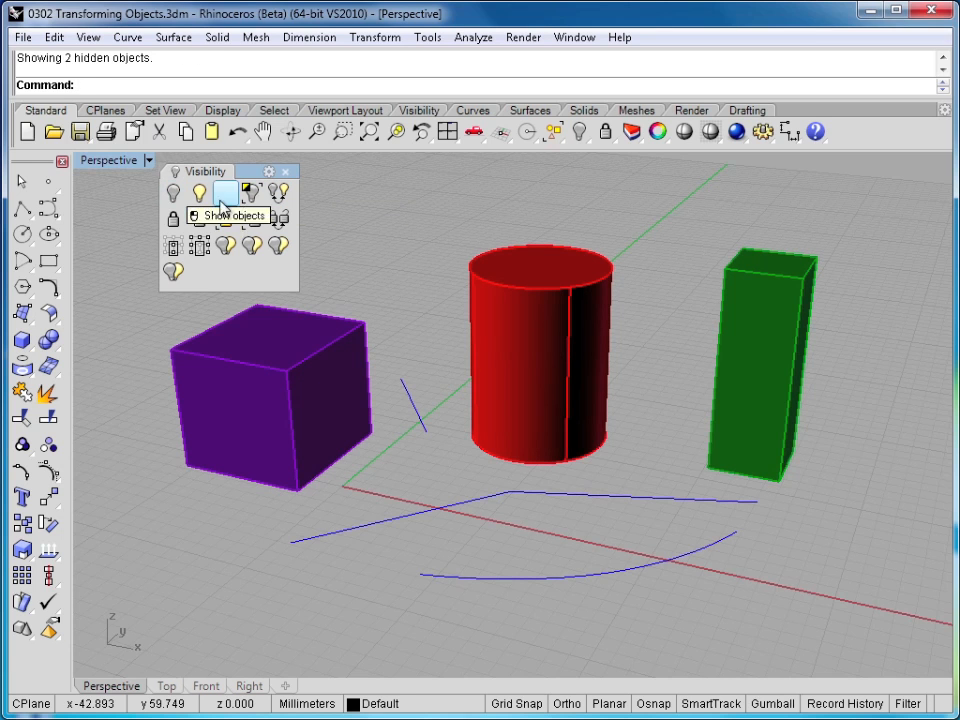
{"action": "mouse_move", "coordinate": [418, 229]}
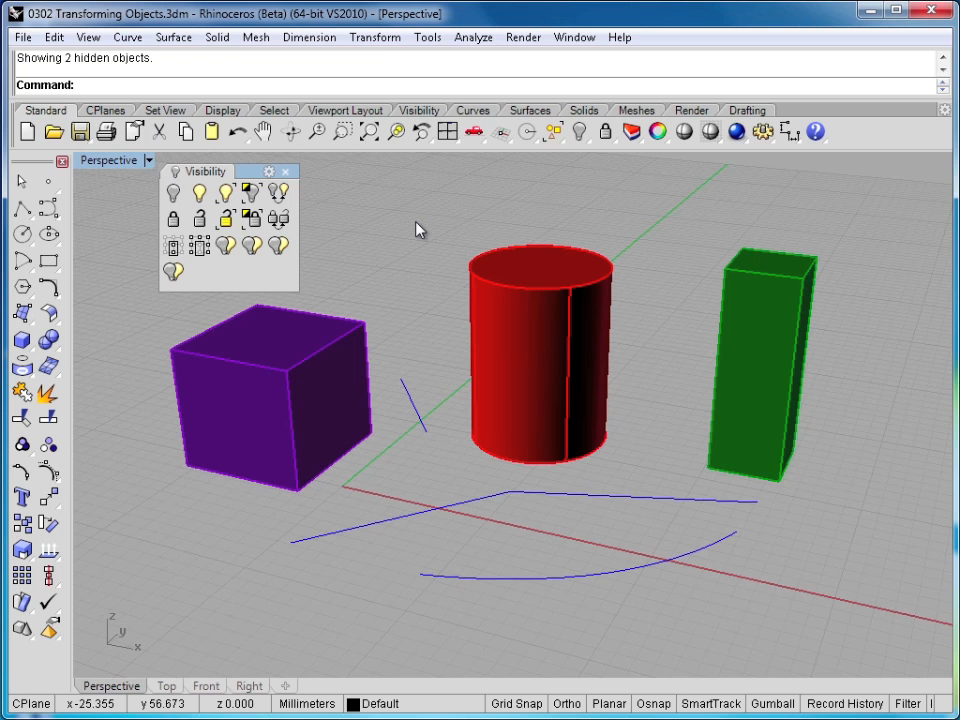